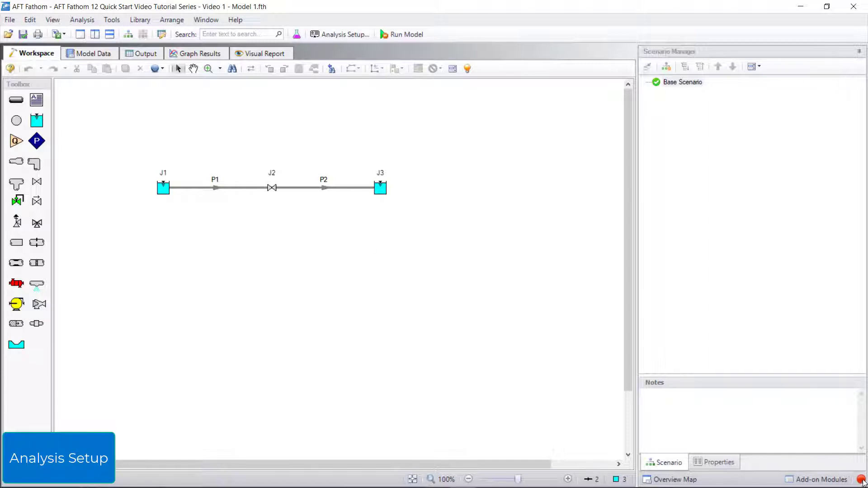
Open Analysis Setup for the two-pipe reservoir–valve model.
click(339, 34)
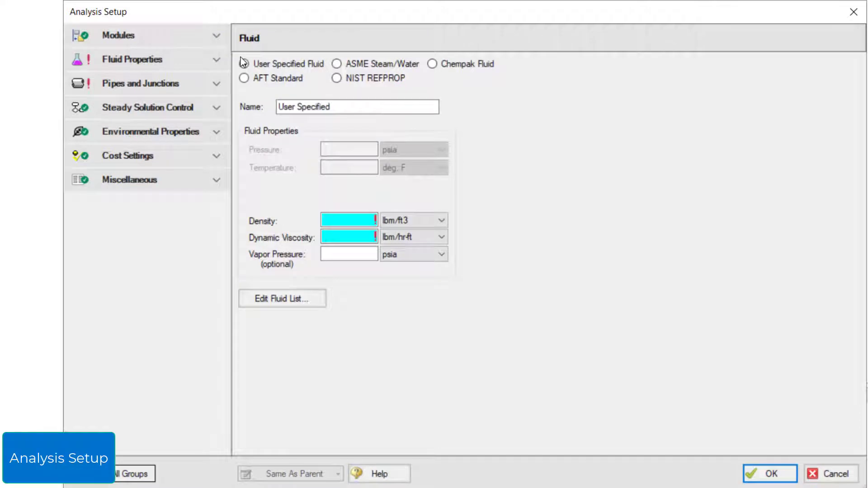
Select User Specified Fluid and expand the Fluid Properties group in the navigation tree.
click(243, 64)
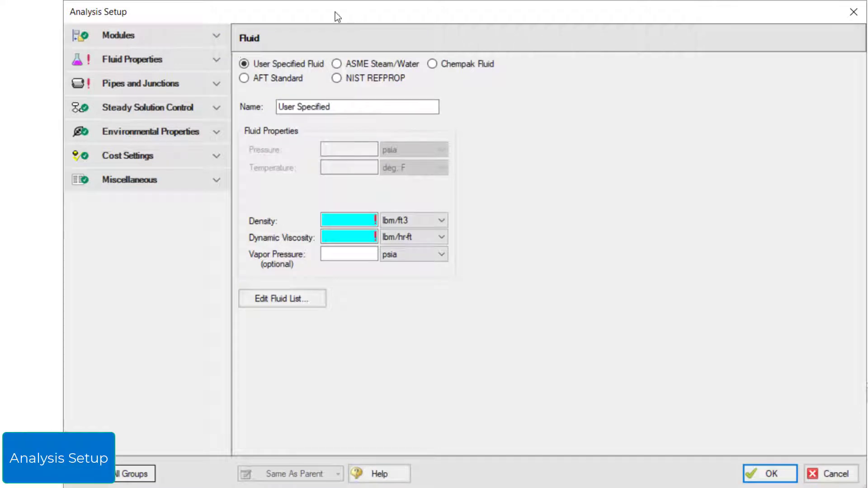
click(133, 59)
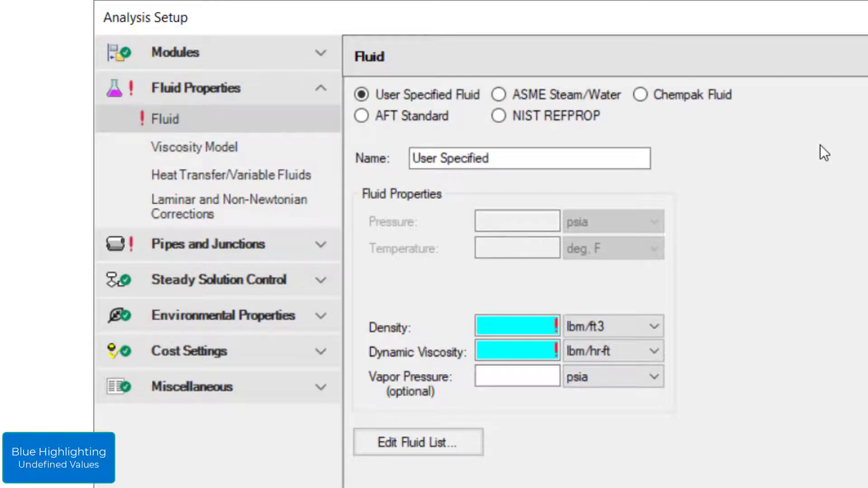
mouse_move(664, 332)
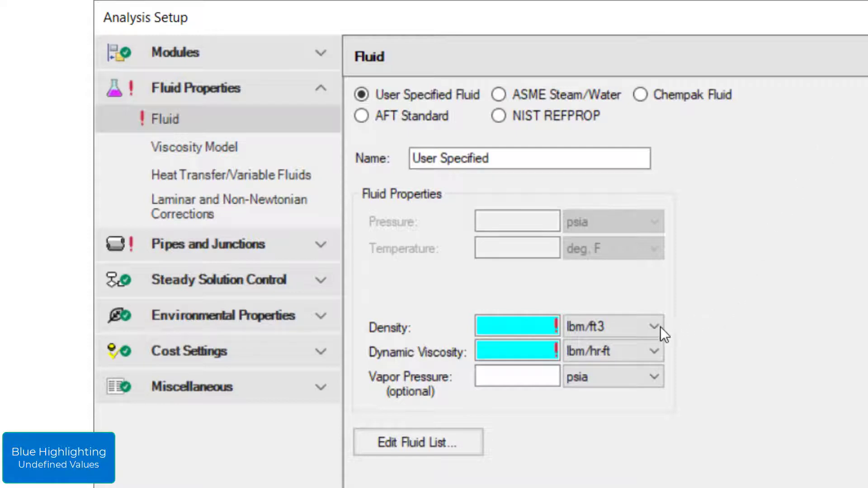
Set the density units to S.G. water and enter a density of 1.
click(652, 326)
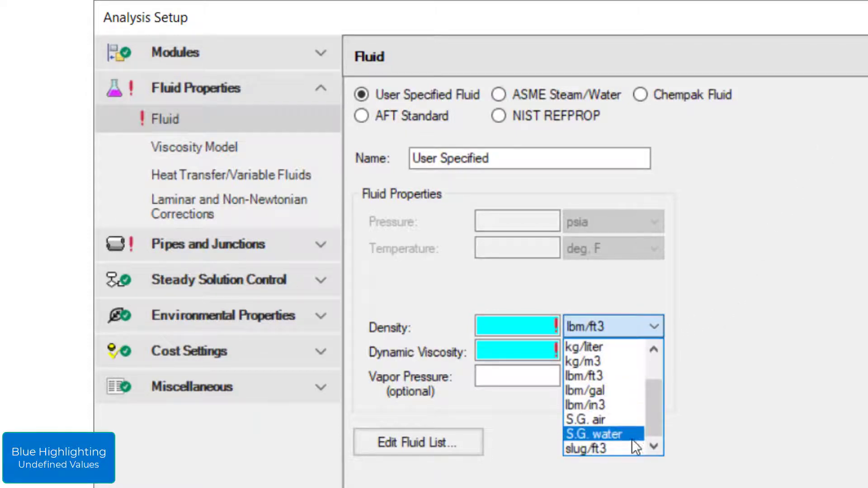
click(592, 434)
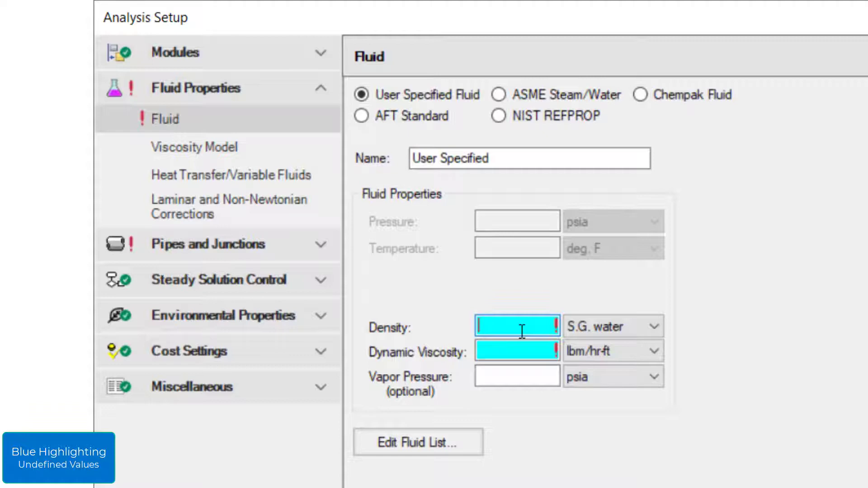
click(641, 351)
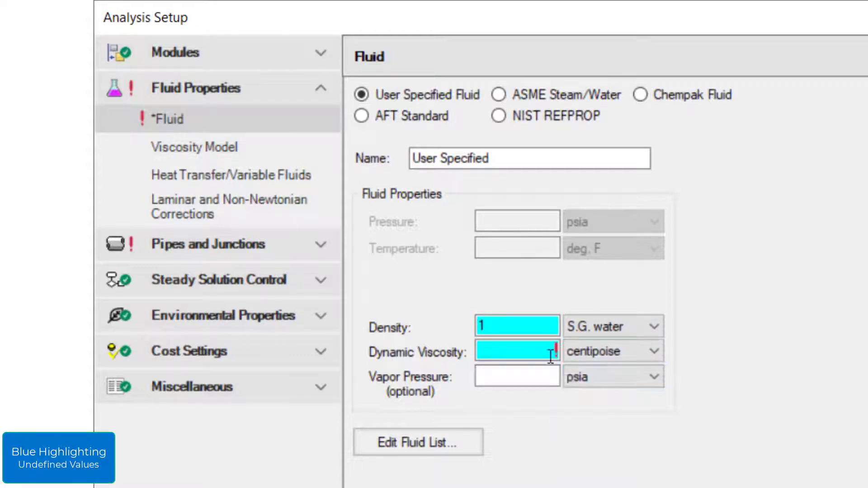
text(1)
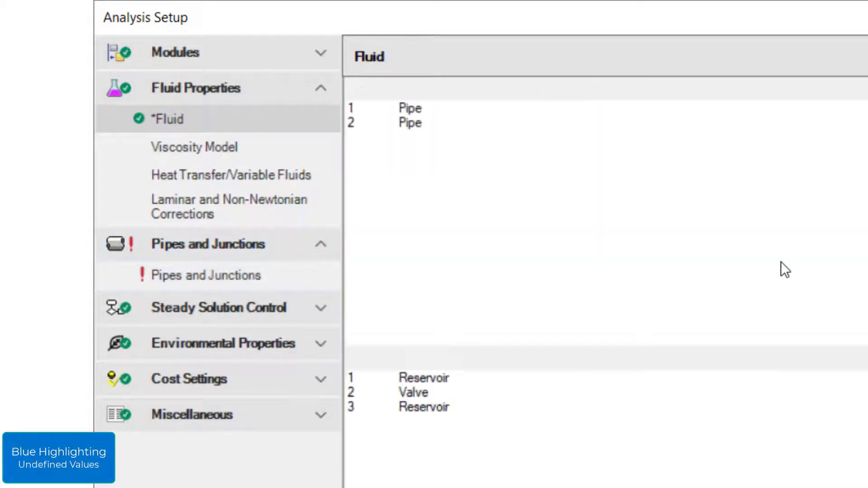
Check the undefined pipes and junctions page, then accept Analysis Setup with OK.
click(205, 275)
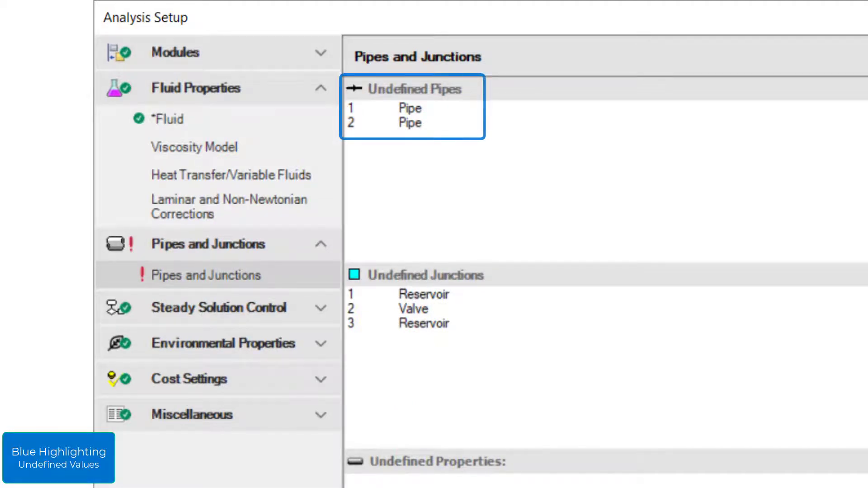
click(423, 275)
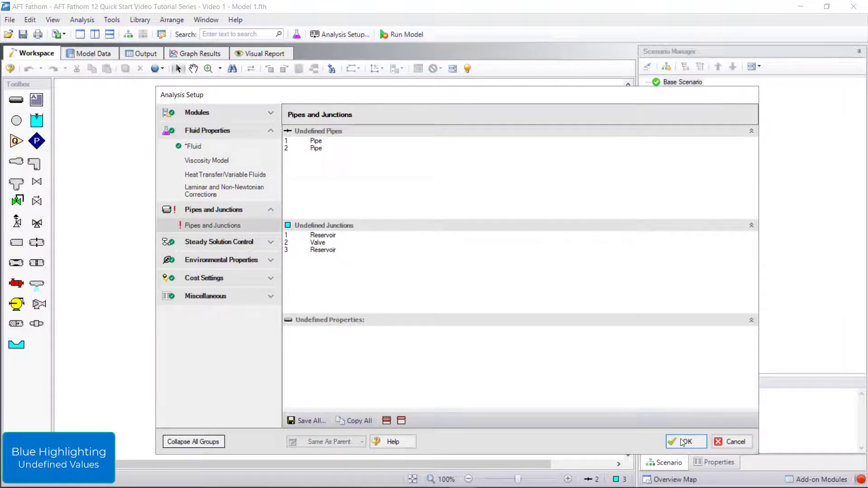
click(686, 441)
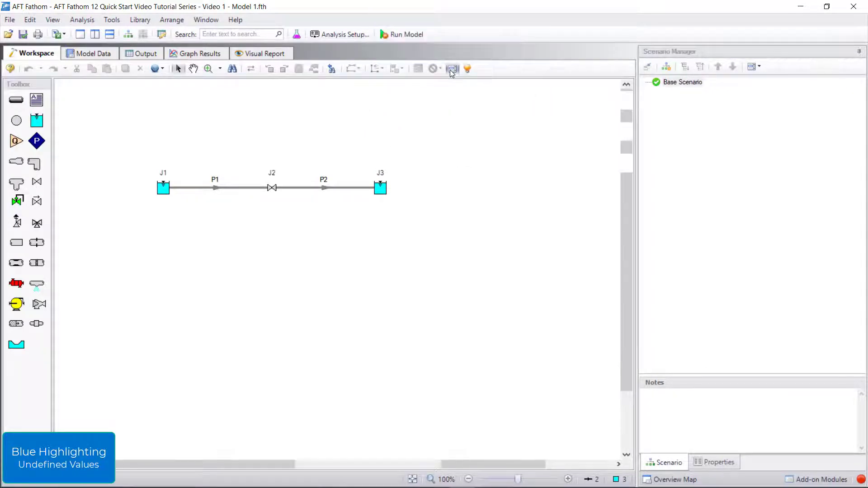
List the undefined objects and select Reservoir 3 to highlight J3.
click(261, 53)
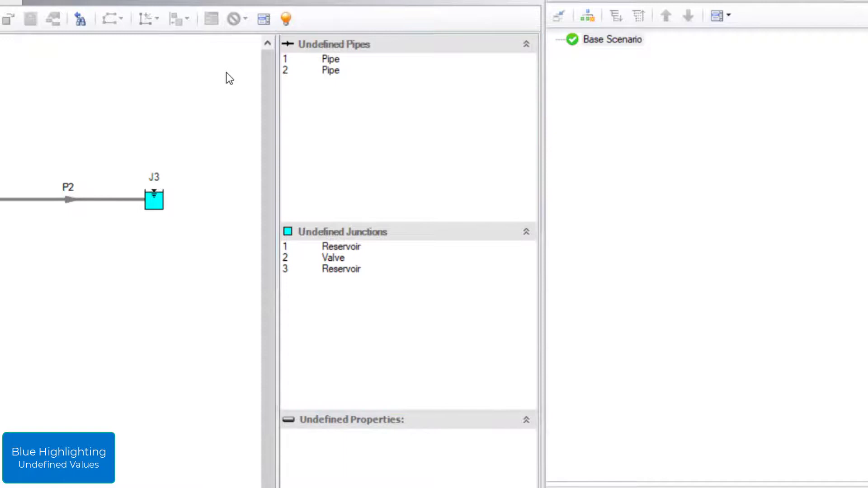
mouse_move(306, 75)
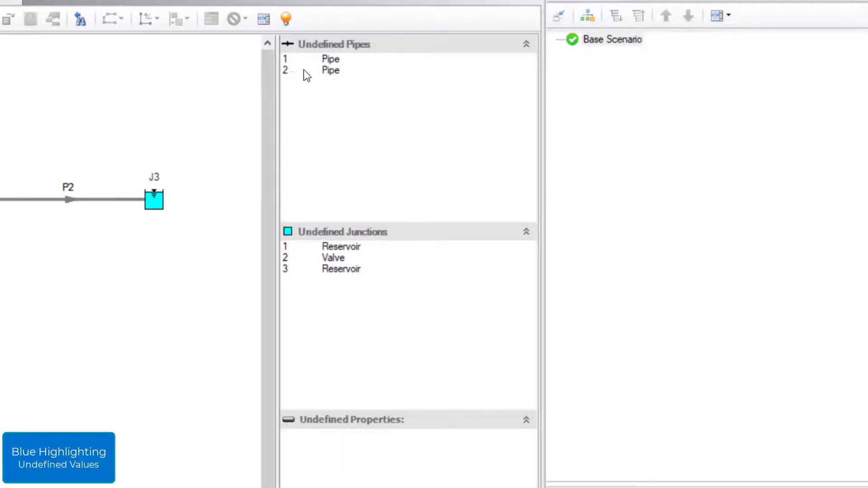
click(330, 59)
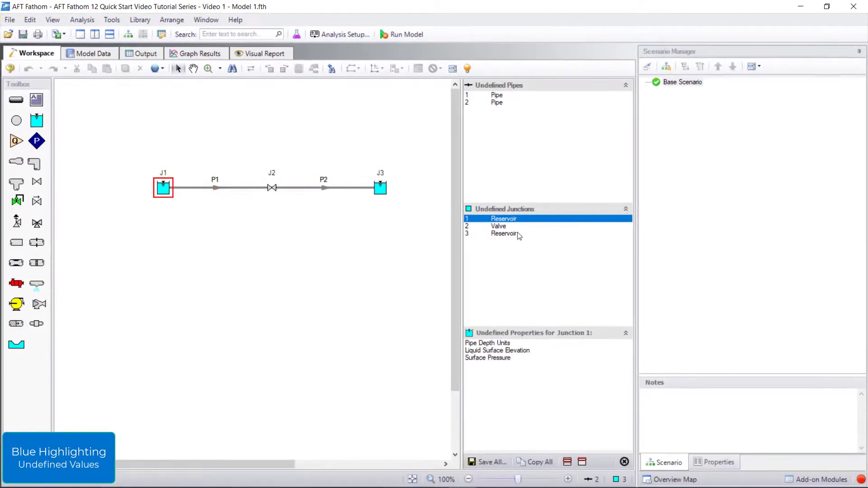
click(504, 233)
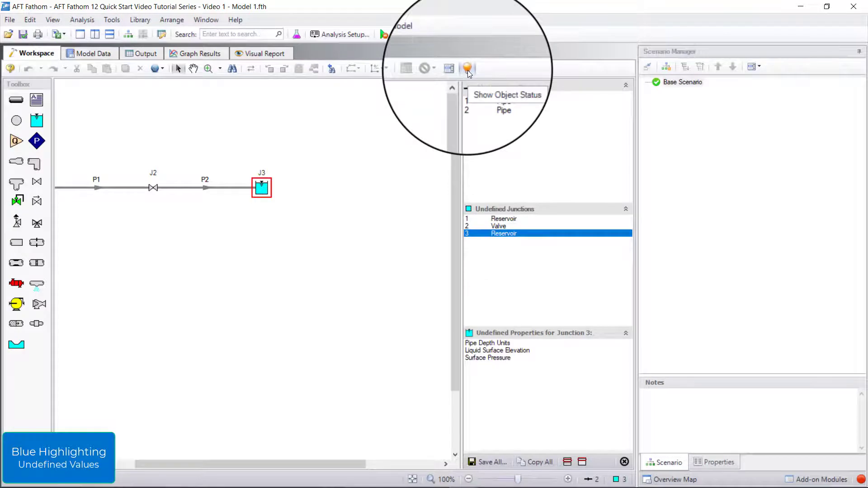
mouse_move(468, 69)
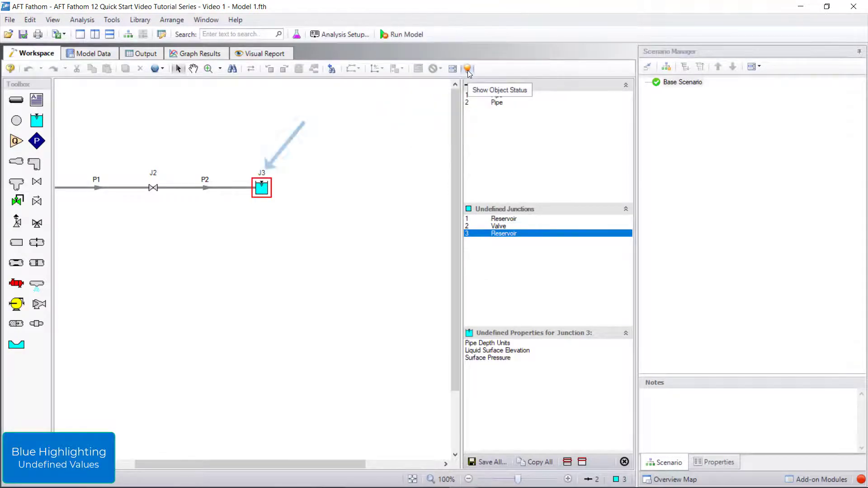
Turn on Show Object Status to flag undefined pipes and junctions in red.
click(468, 69)
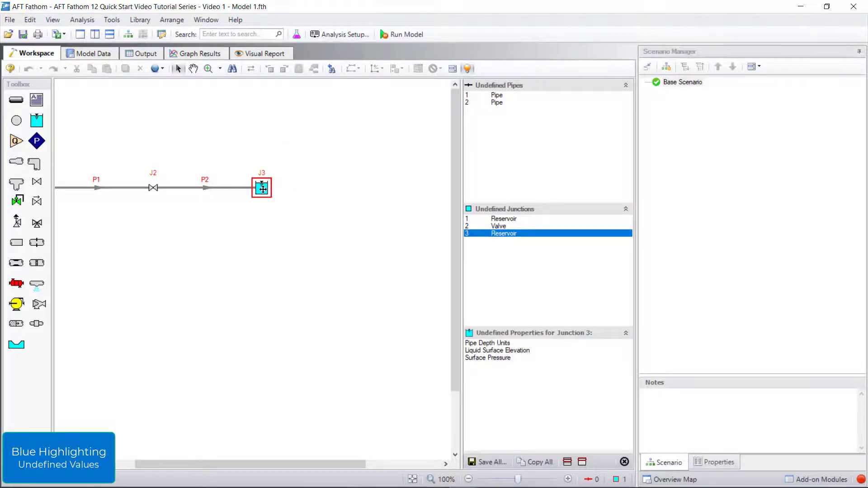
mouse_move(262, 186)
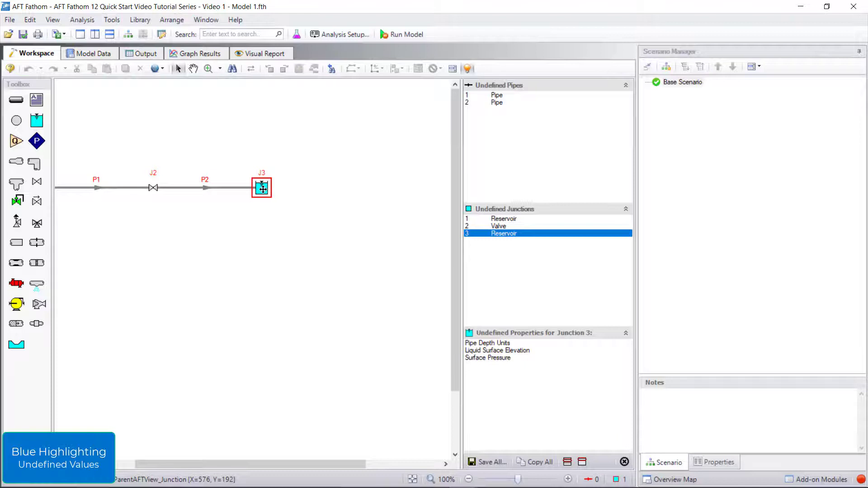
Inspect reservoir J3's properties, then reopen Analysis Setup showing water at 65 °F.
double_click(261, 187)
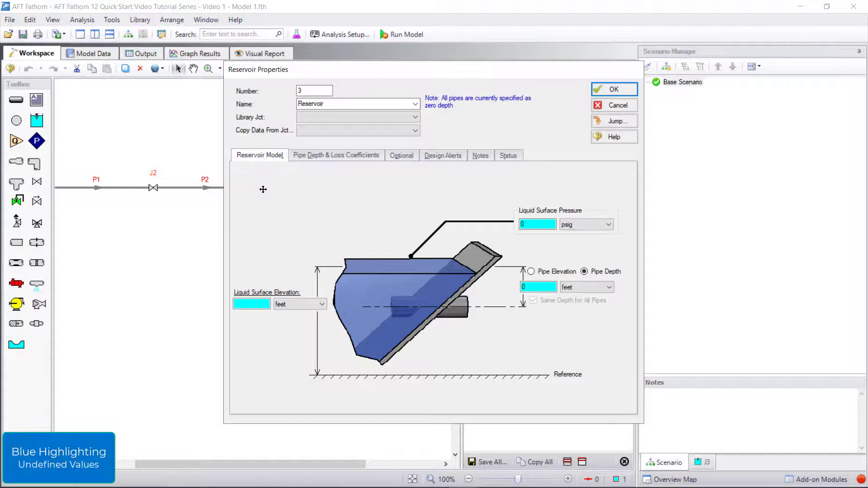
mouse_move(574, 130)
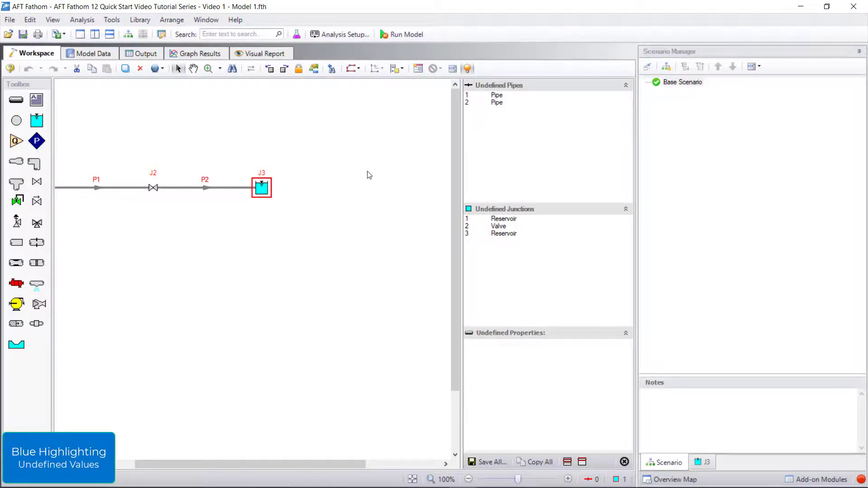
click(340, 34)
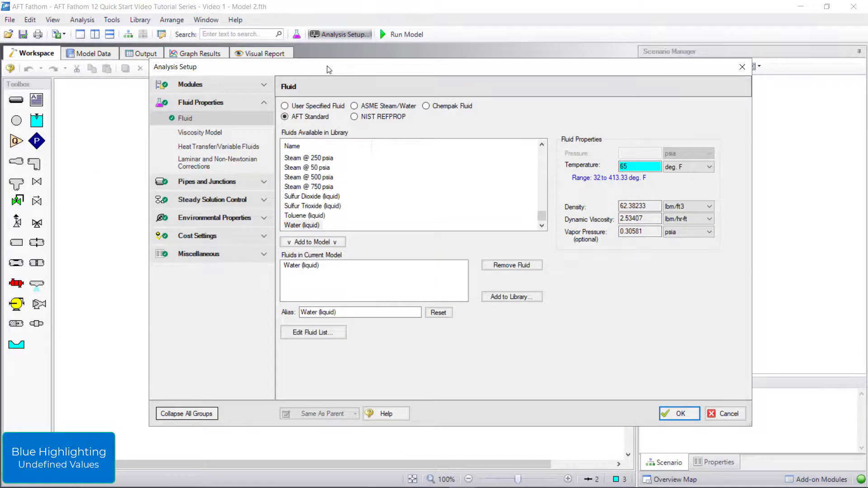